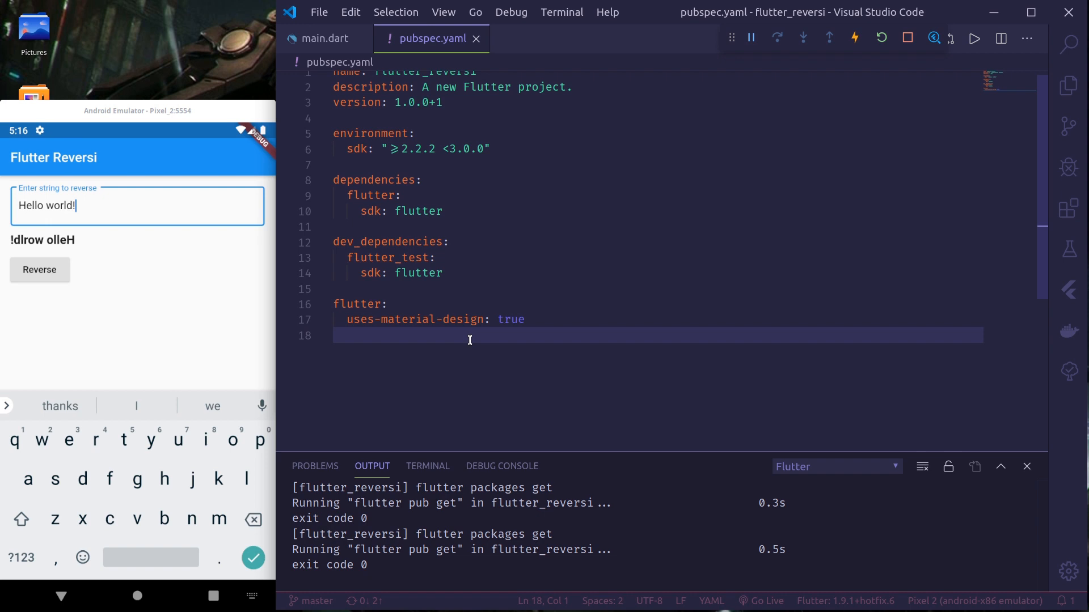
Highlight the flutter_test dev dependency in pubspec.yaml.
{"action": "left_click", "coordinate": [387, 258]}
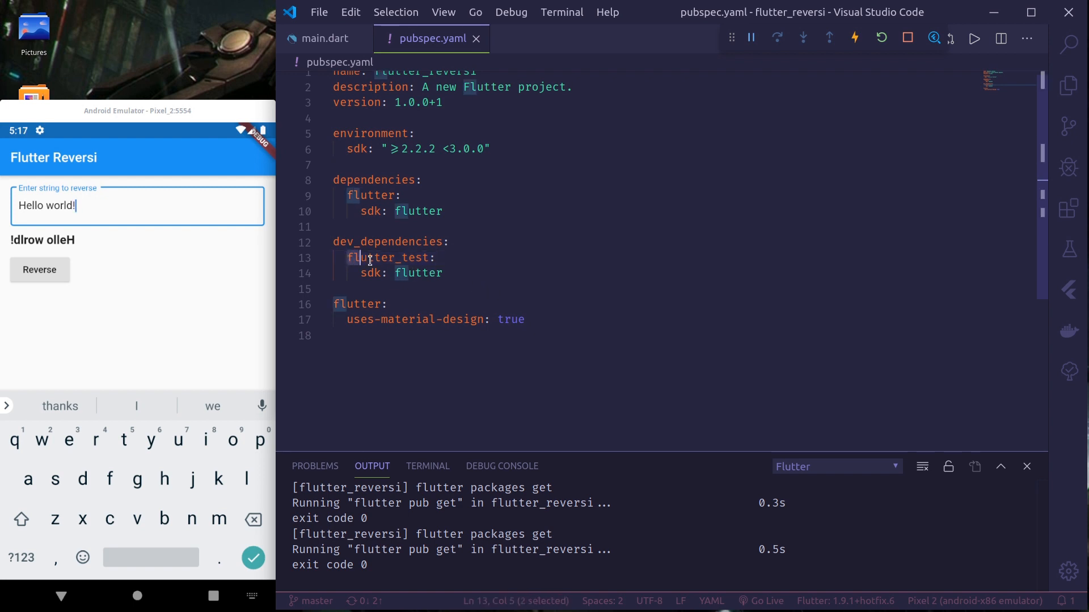
{"action": "double_click", "coordinate": [388, 258]}
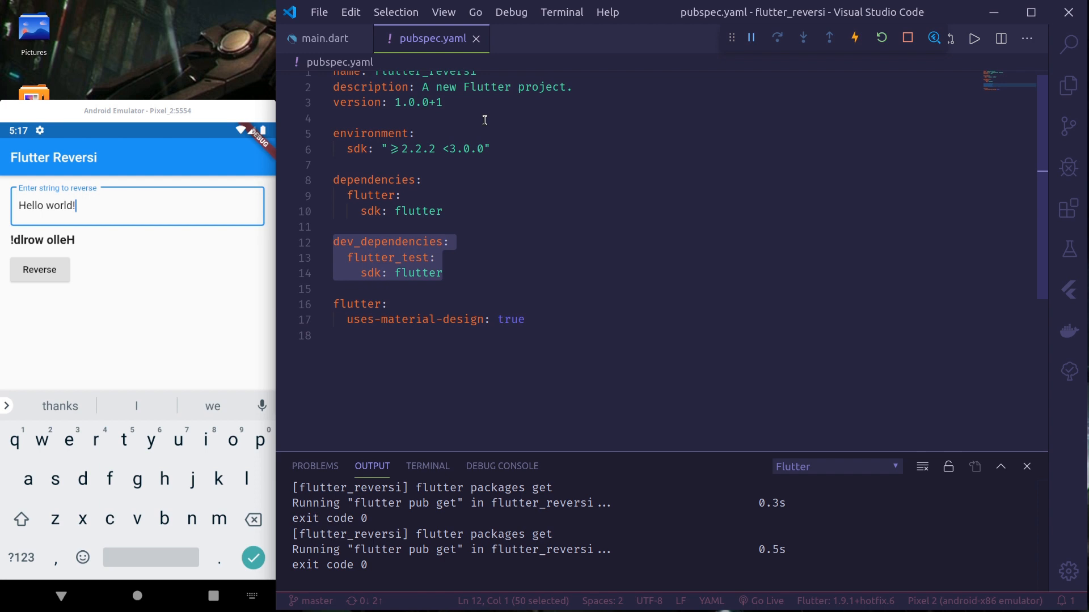
{"action": "mouse_move", "coordinate": [88, 230]}
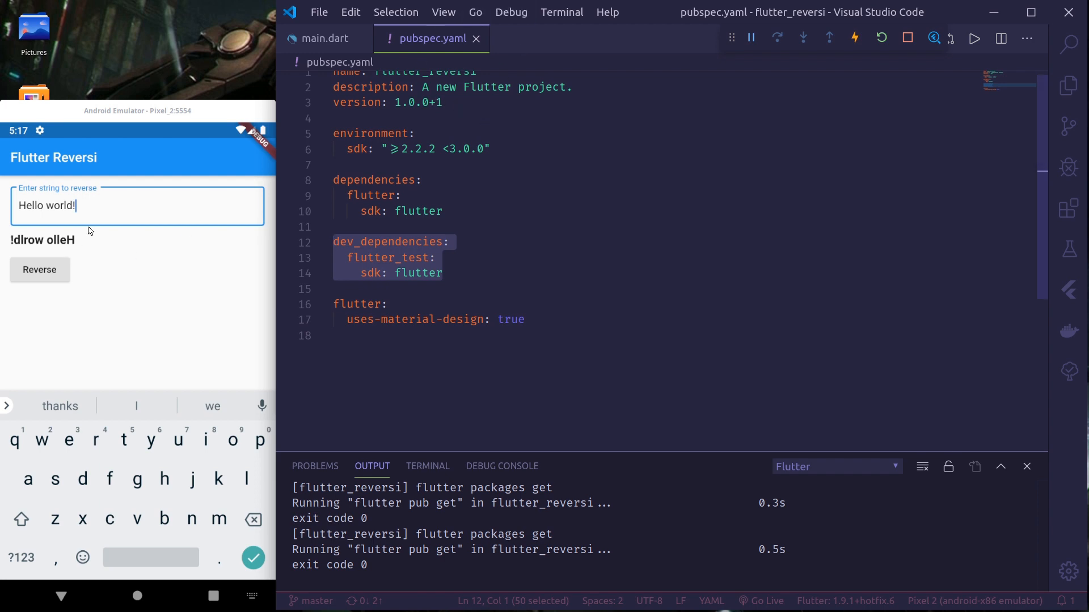
{"action": "mouse_move", "coordinate": [86, 216]}
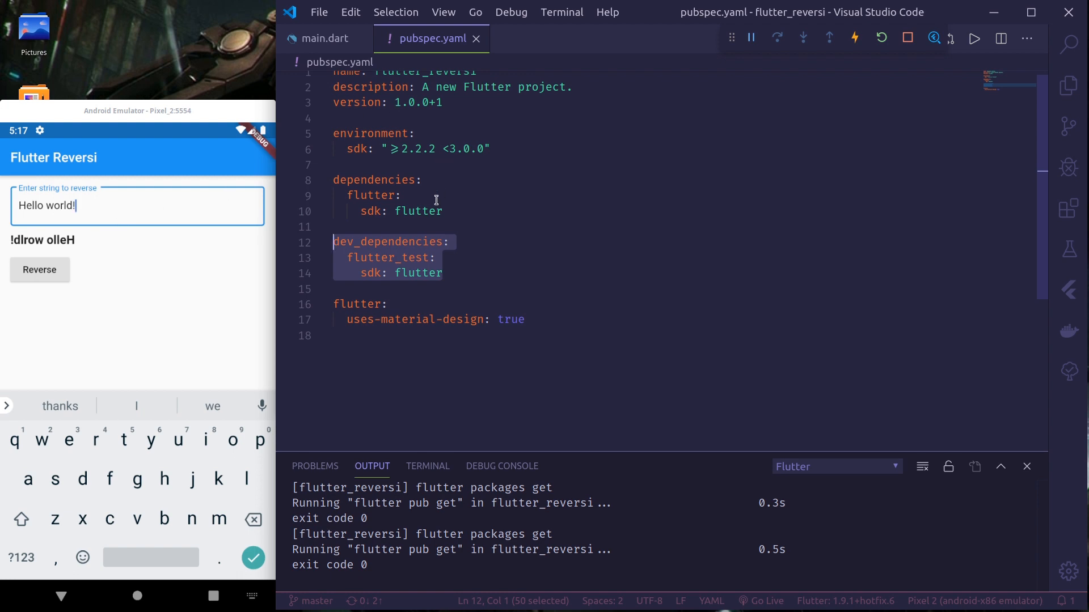
Show the reverseString helper function in main.dart and the project's test folder.
{"action": "left_click", "coordinate": [324, 38]}
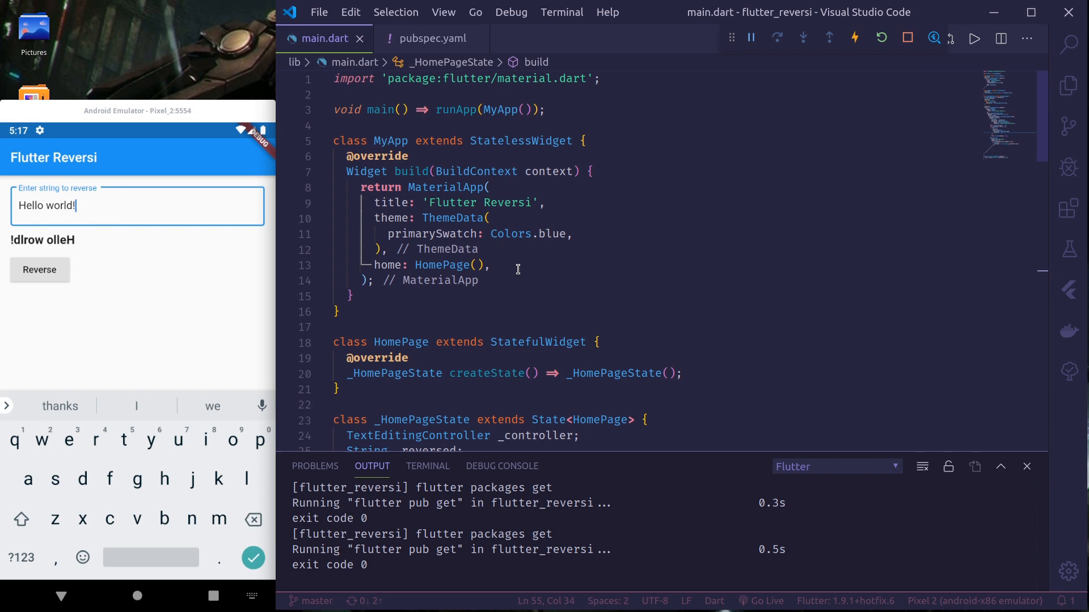
{"action": "scroll", "scroll_direction": "down", "scroll_amount": 3}
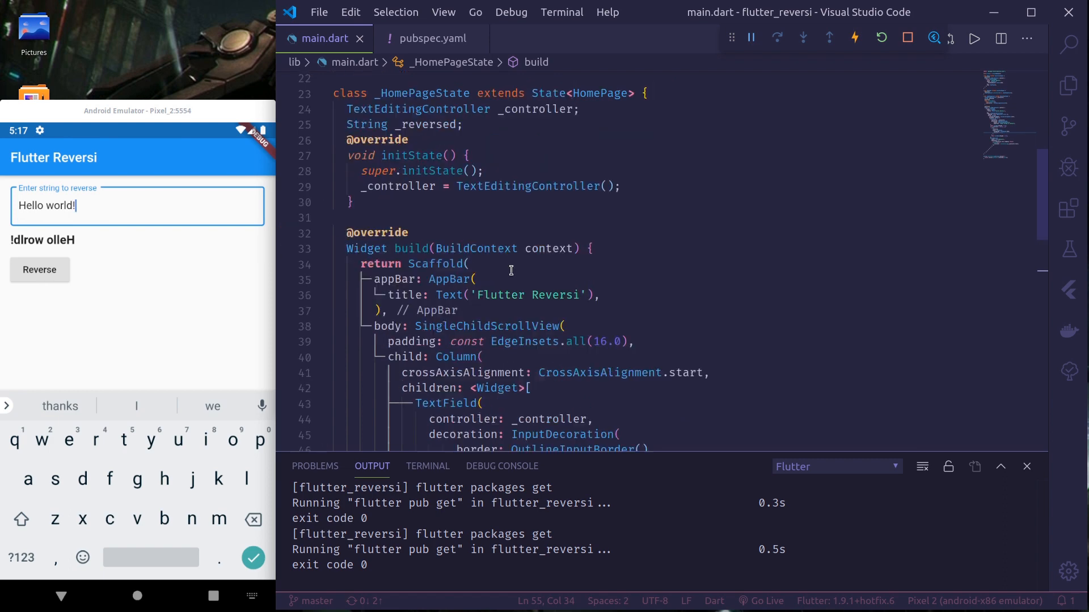
{"action": "scroll", "scroll_direction": "down", "scroll_amount": 3}
{"action": "type", "text": "World"}
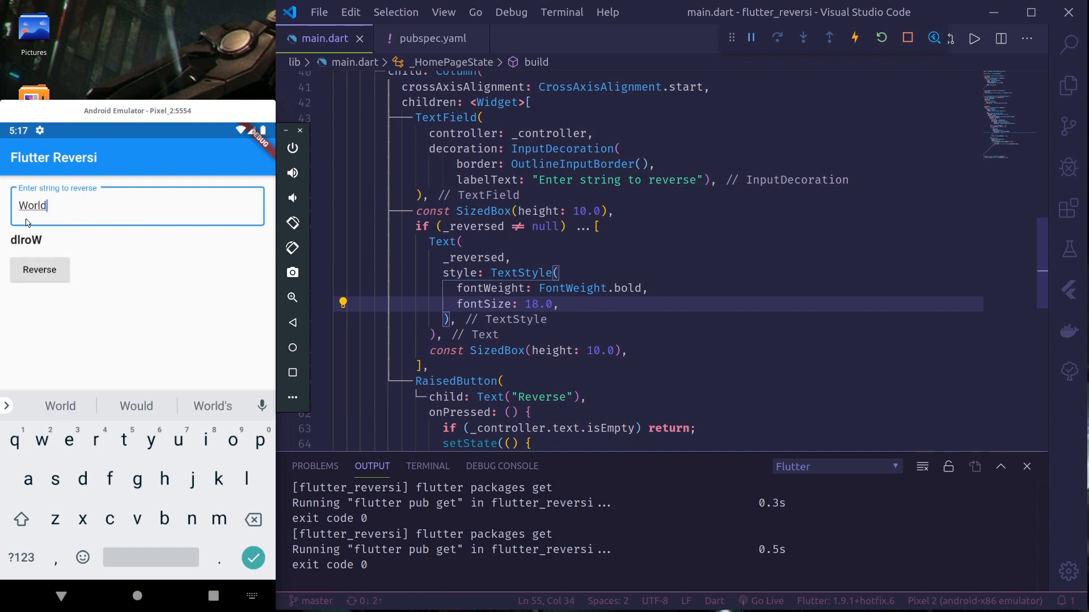
{"action": "mouse_move", "coordinate": [501, 313]}
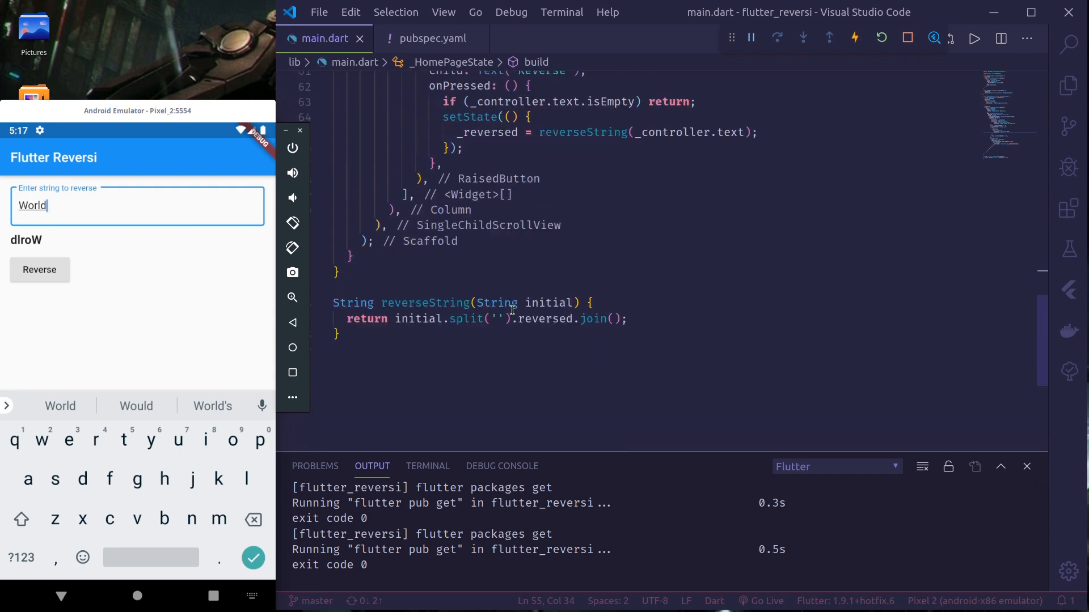
{"action": "left_click", "coordinate": [356, 286]}
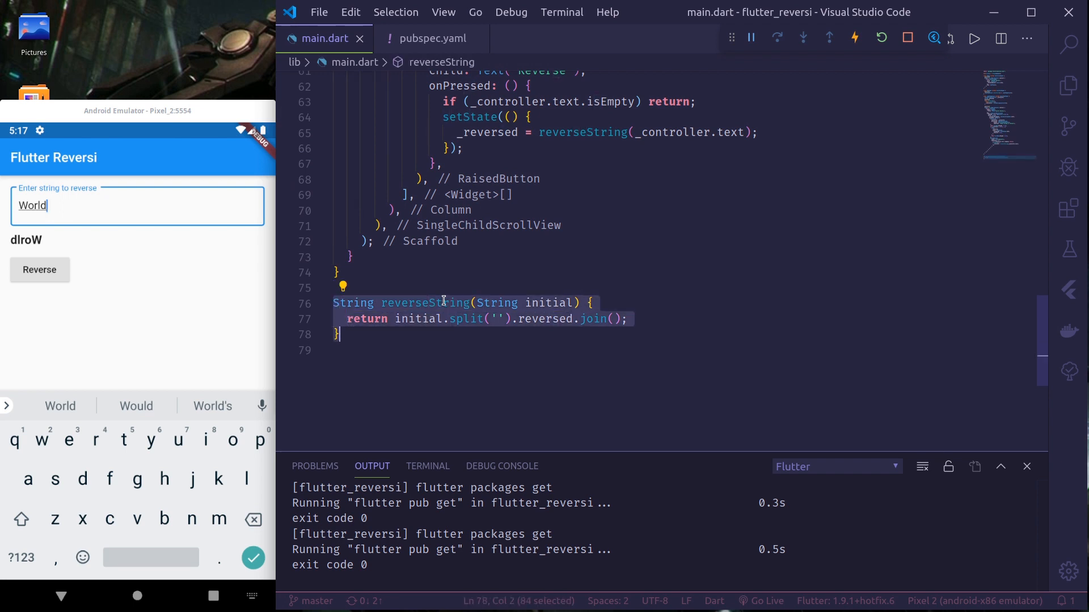
{"action": "left_click", "coordinate": [465, 303]}
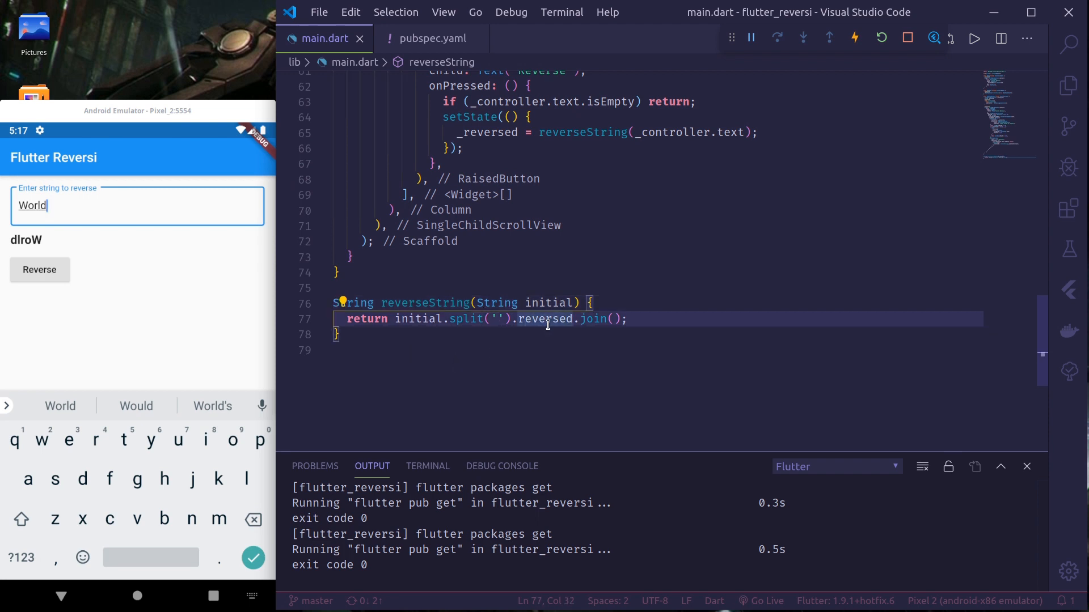
{"action": "mouse_move", "coordinate": [592, 319]}
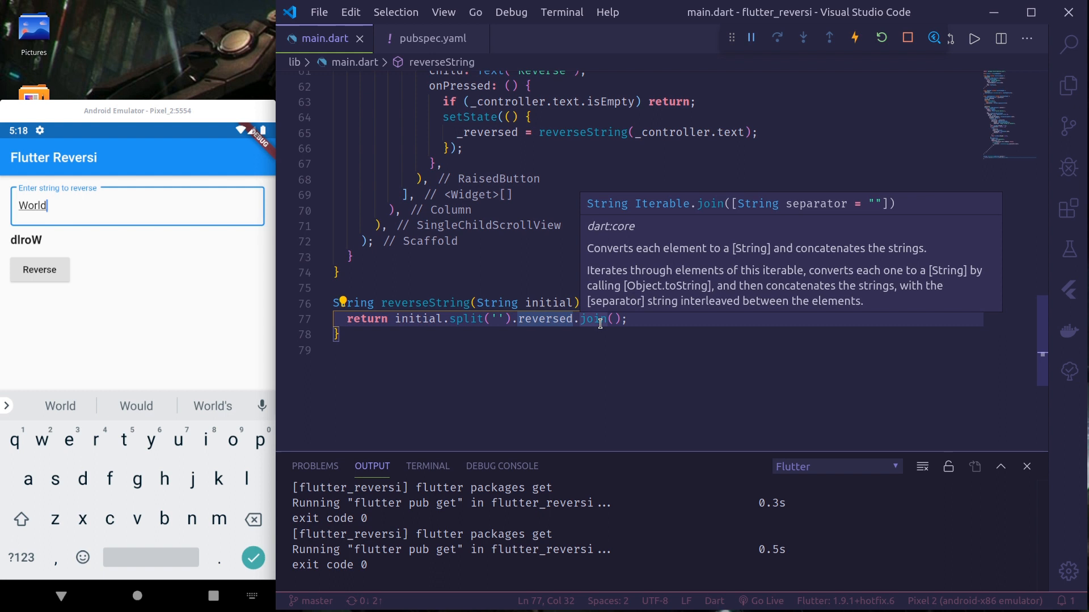
{"action": "mouse_move", "coordinate": [366, 348]}
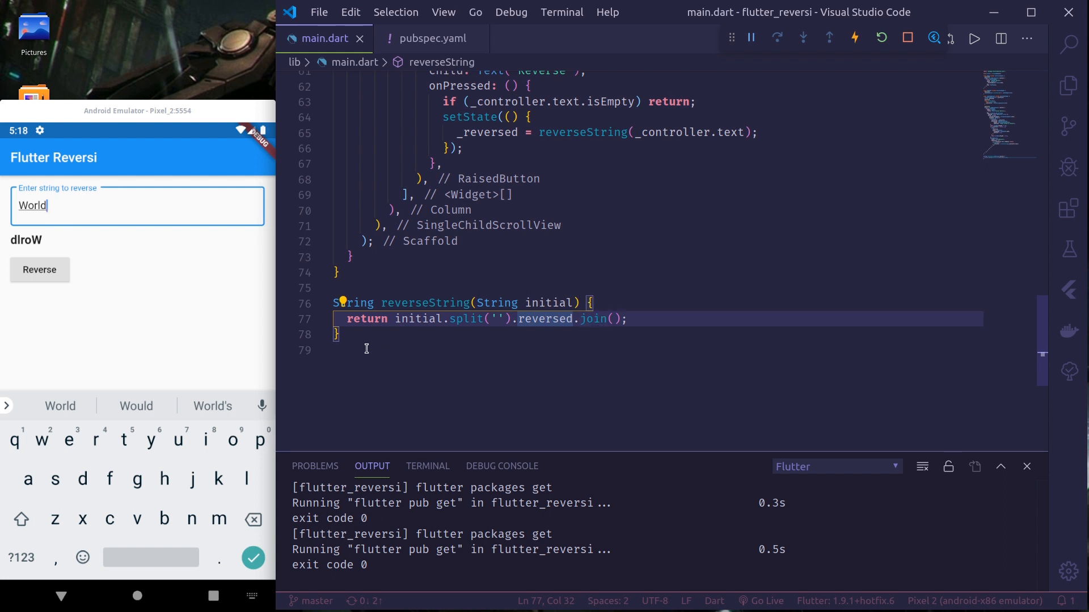
{"action": "left_click", "coordinate": [333, 302]}
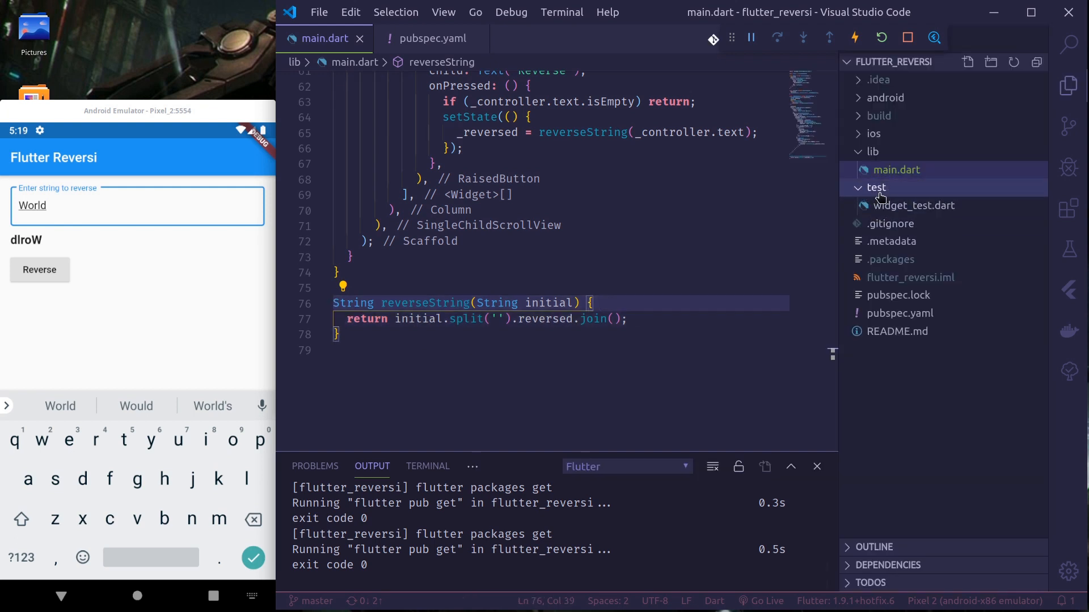
Create reverse_string_unit_test.dart inside the test folder.
{"action": "right_click", "coordinate": [877, 187]}
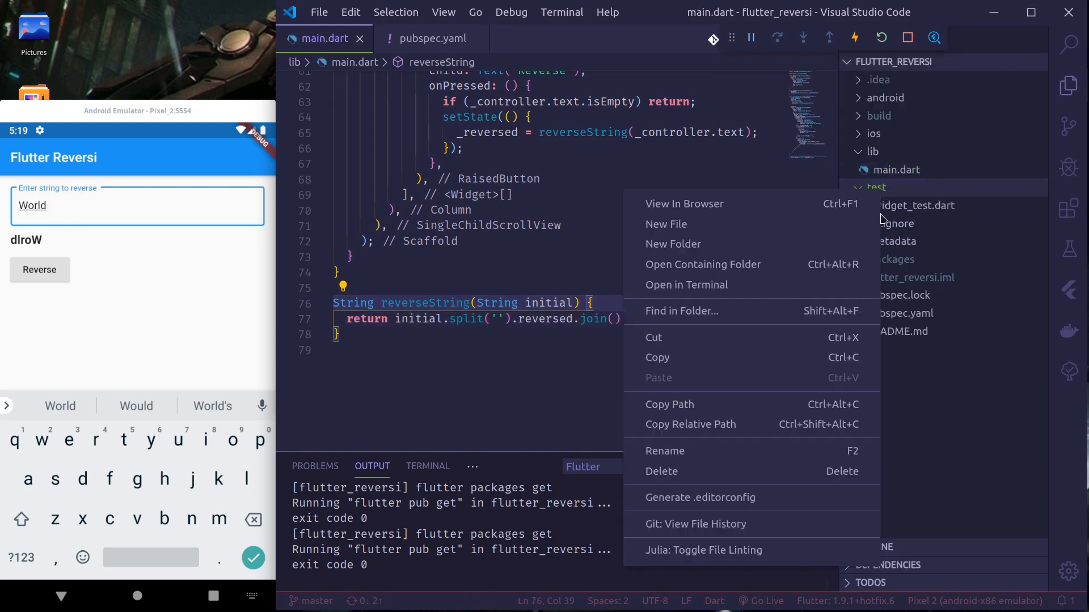
{"action": "left_click", "coordinate": [666, 223]}
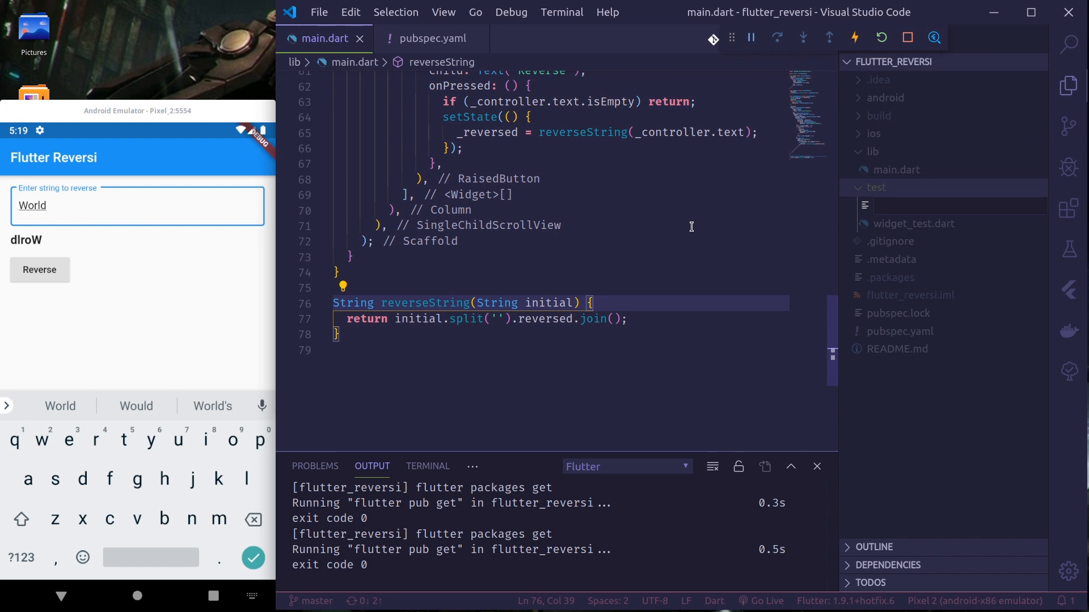
{"action": "type", "text": "reverse_string_unit_test.dart"}
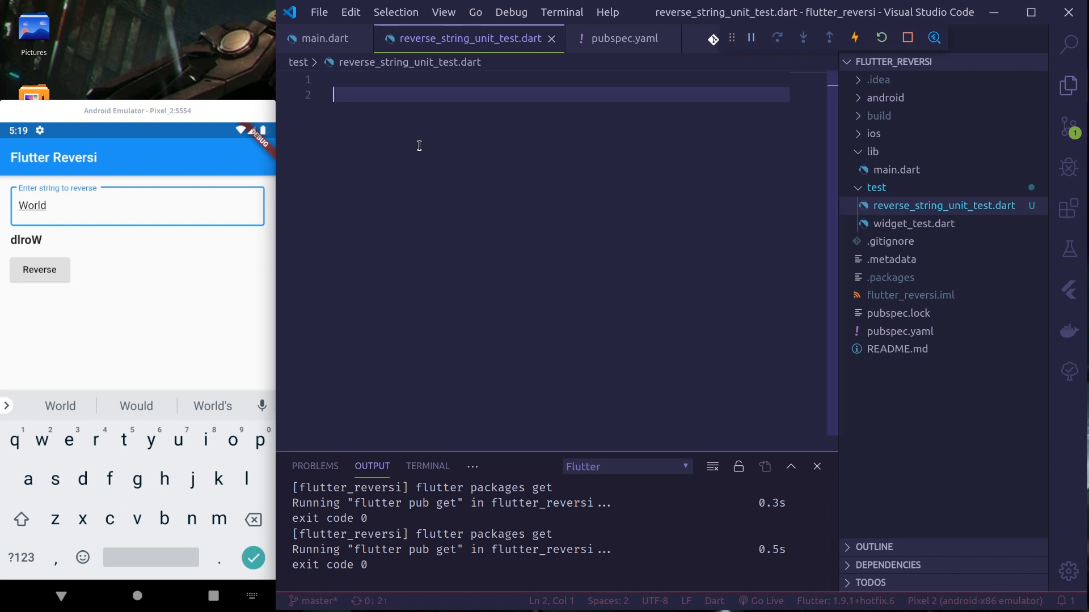
Write a main declaring an empty test named 'String should be reversed'.
{"action": "type", "text": "void main(List<String> args) {"}
{"action": "type", "text": "test('description', body"}
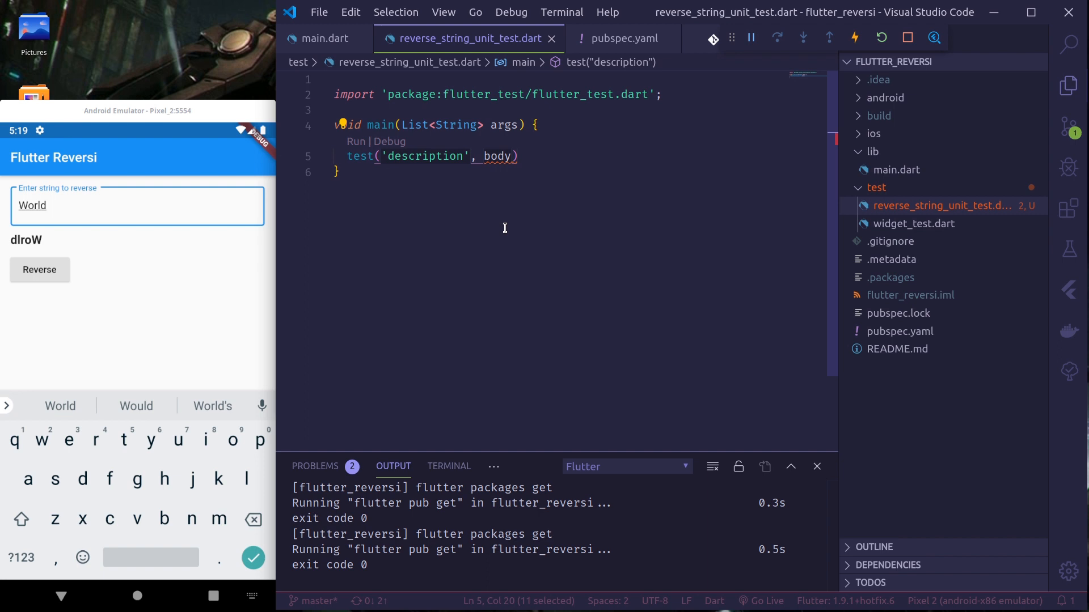
{"action": "type", "text": "String should be reverse"}
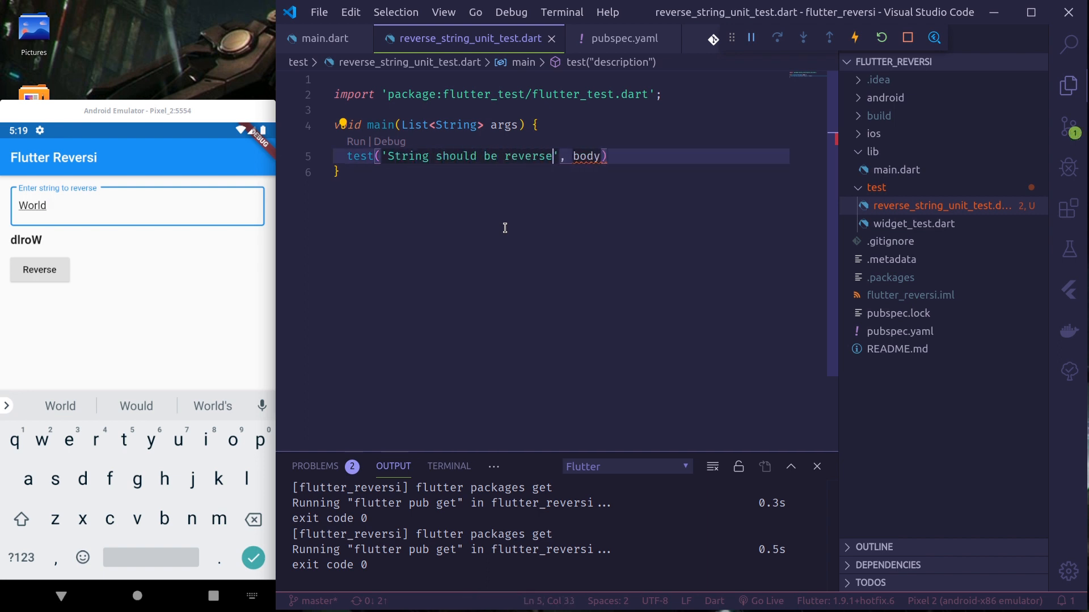
{"action": "type", "text": "d"}
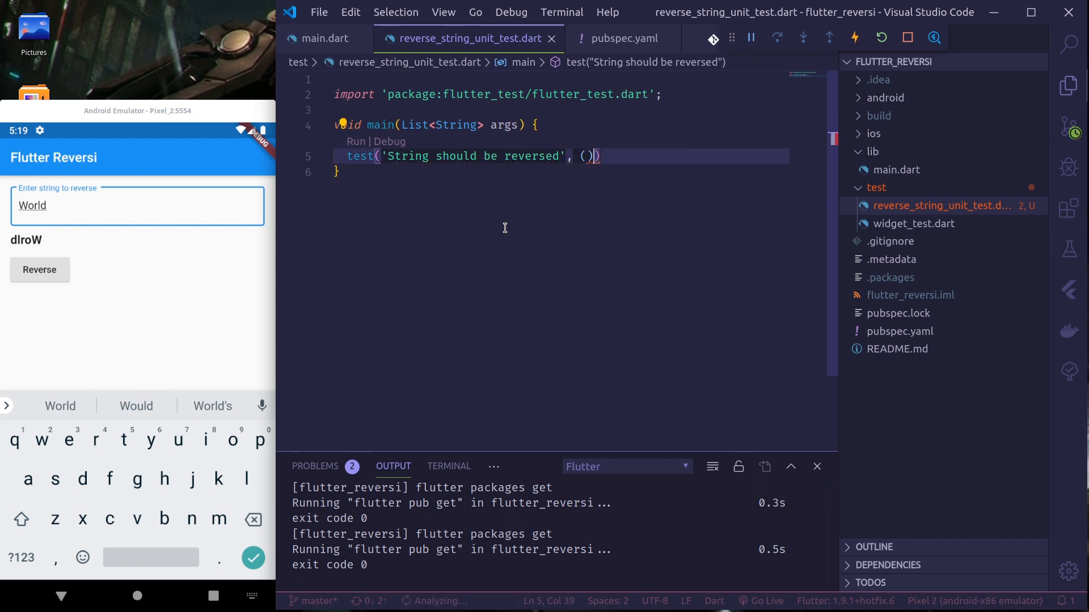
{"action": "type", "text": "{"}
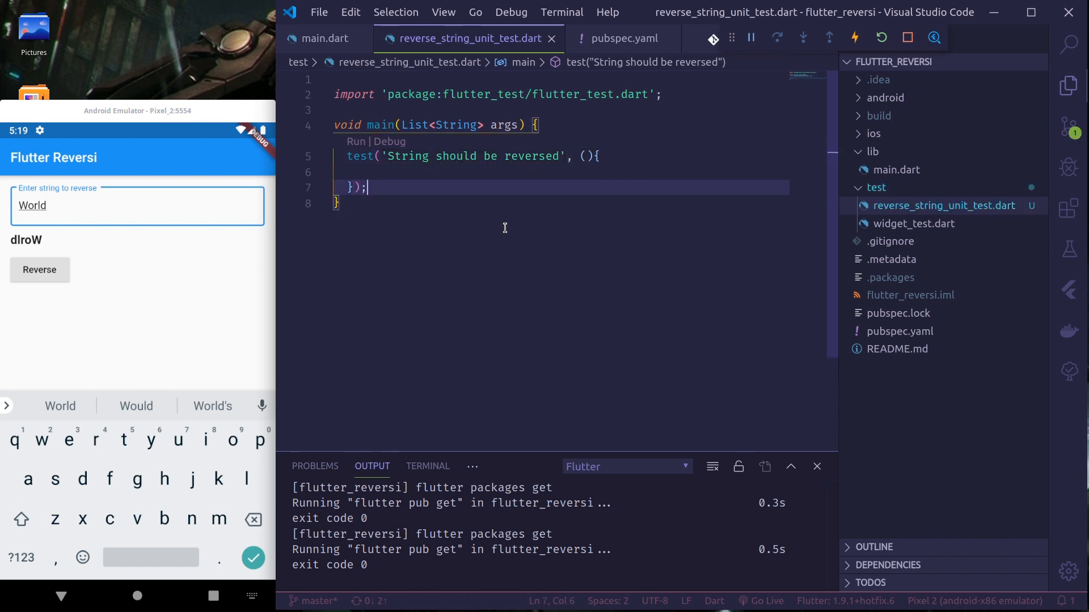
Declare String initial = "Hello" and String reversed = reverseString(initial), importing main.dart.
{"action": "left_click", "coordinate": [357, 187]}
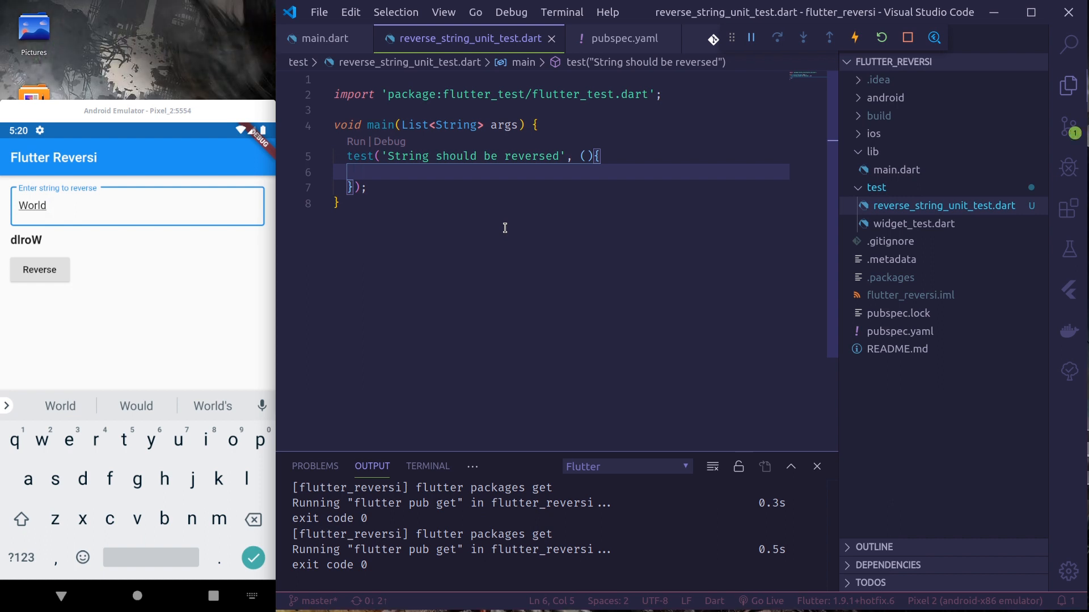
{"action": "type", "text": "String initial"}
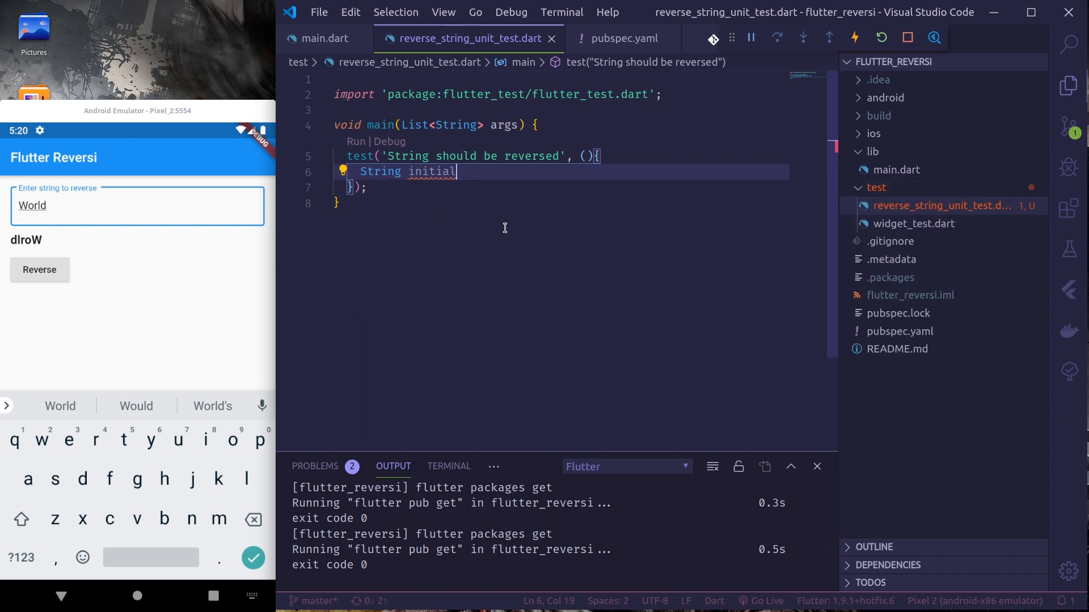
{"action": "type", "text": "= \"\""}
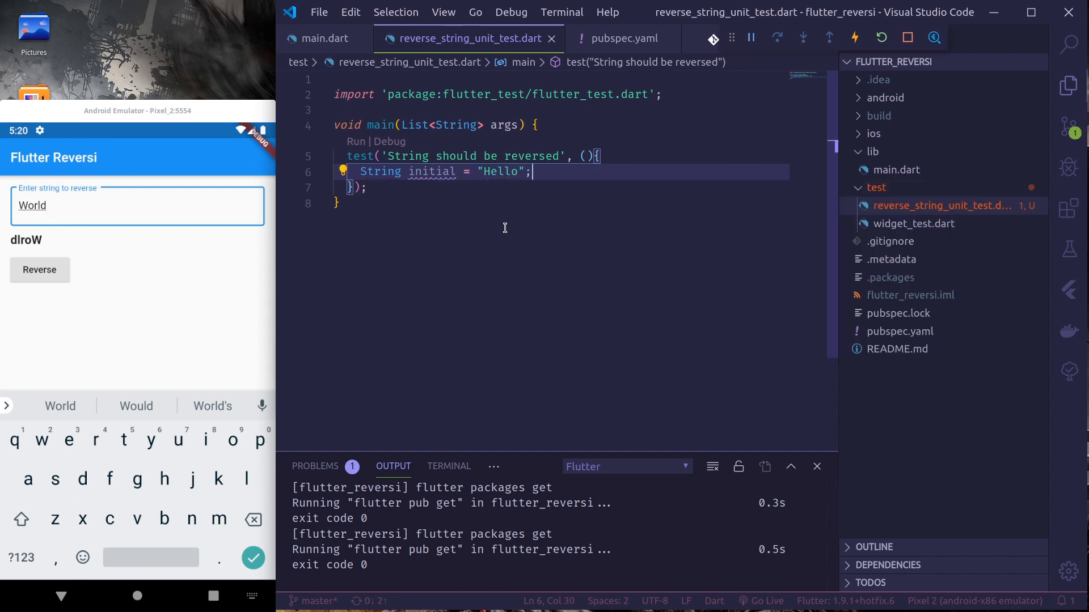
{"action": "type", "text": "Stri"}
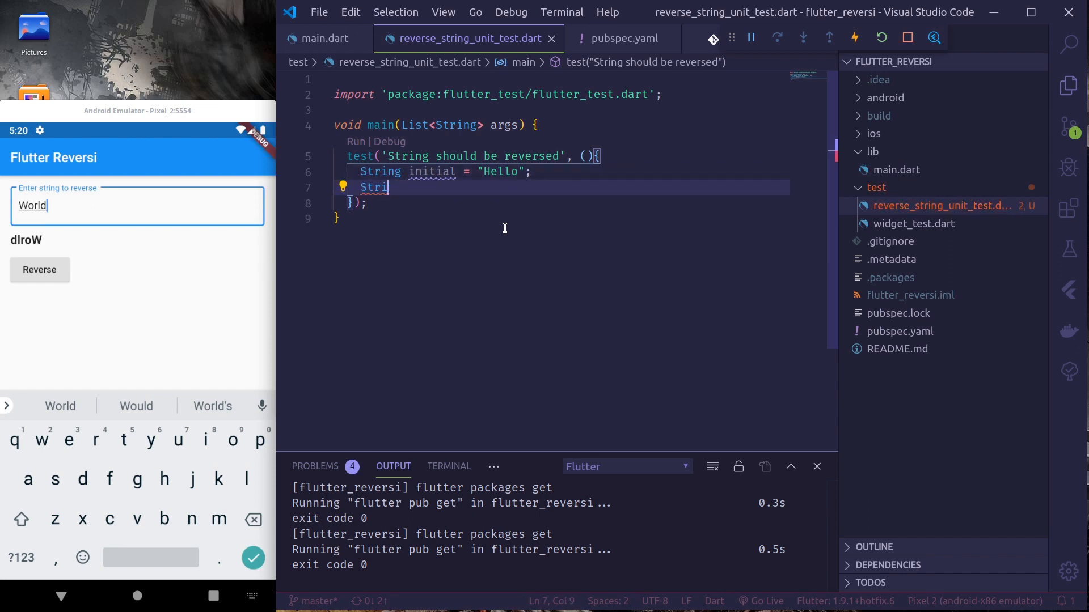
{"action": "key", "text": "Backspace"}
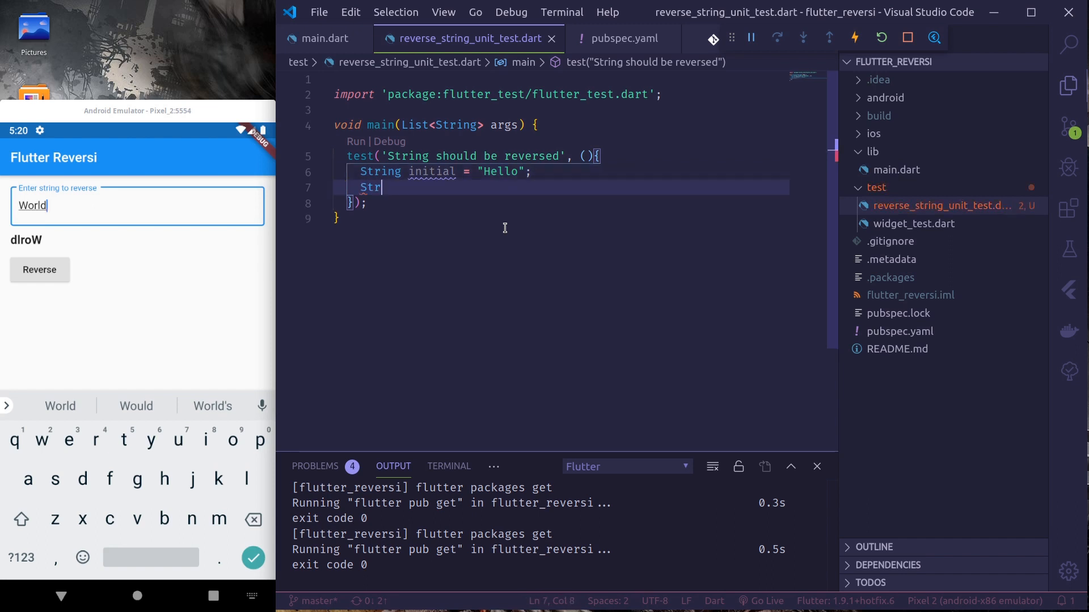
{"action": "type", "text": "ing reversed ="}
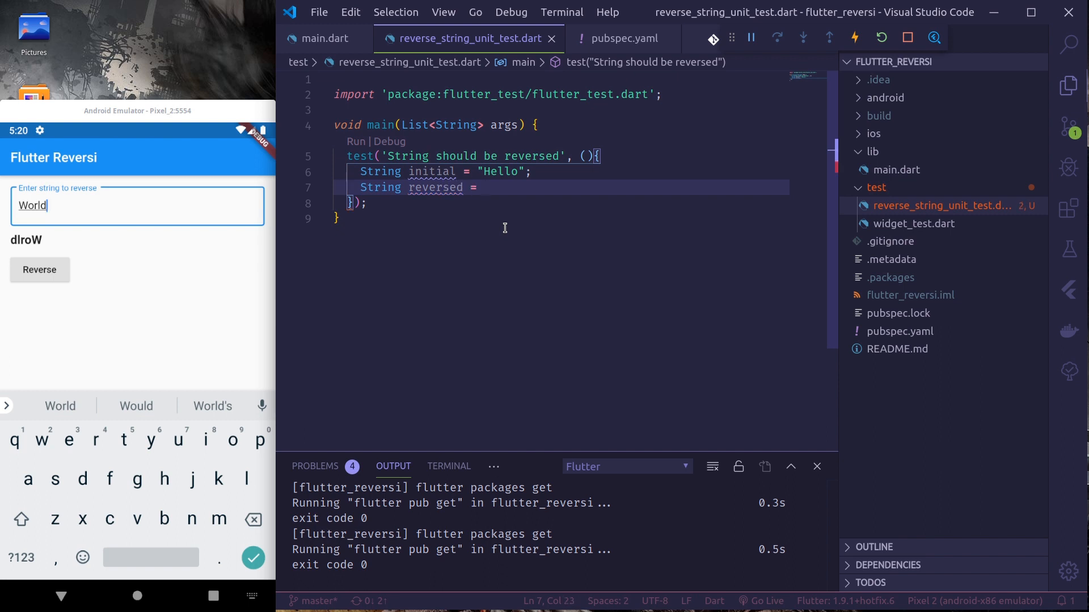
{"action": "type", "text": "reverseString(initial);"}
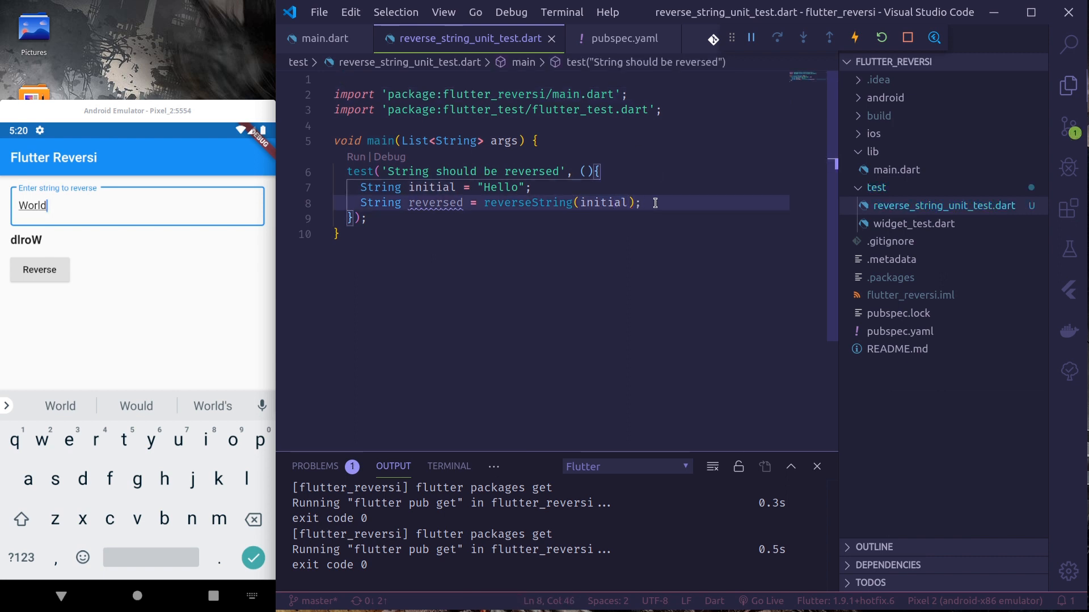
Add expect(reversed, '0lleH') as the test assertion.
{"action": "type", "text": "expect(reversed, '"}
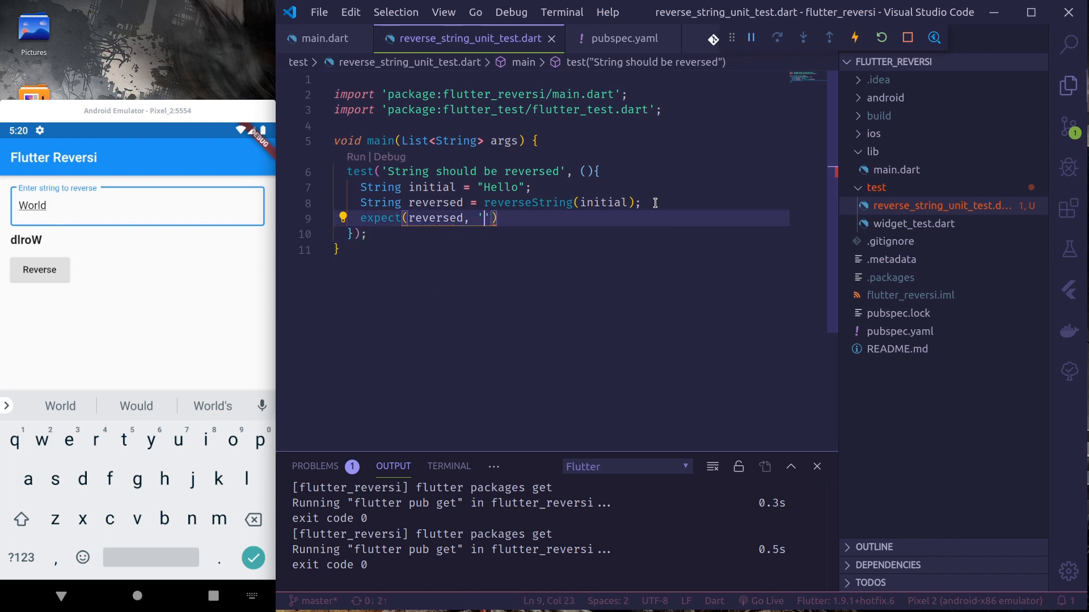
{"action": "type", "text": "l"}
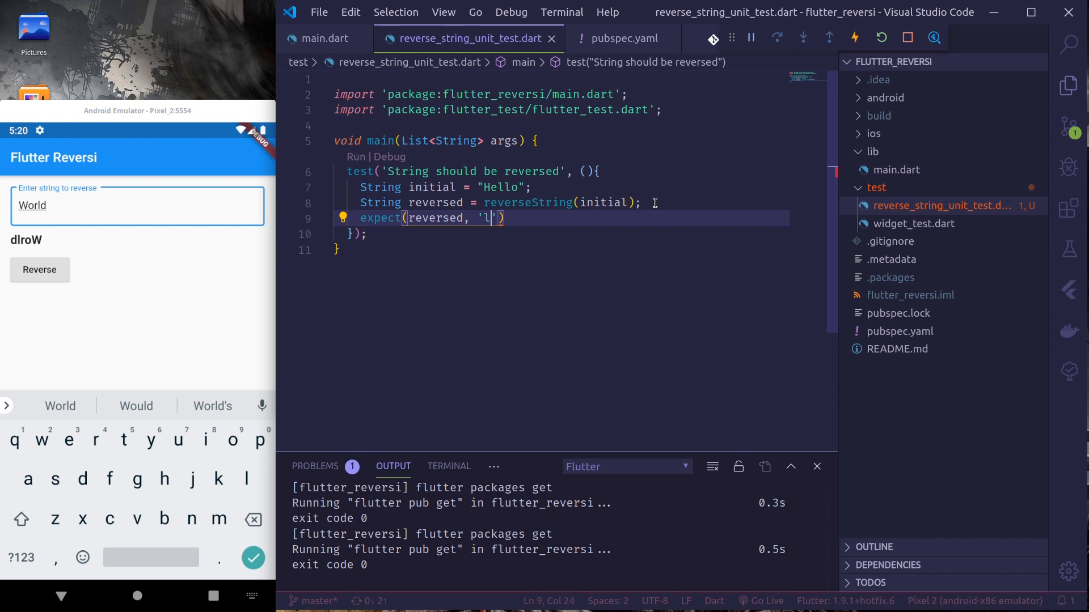
{"action": "type", "text": "0lleH"}
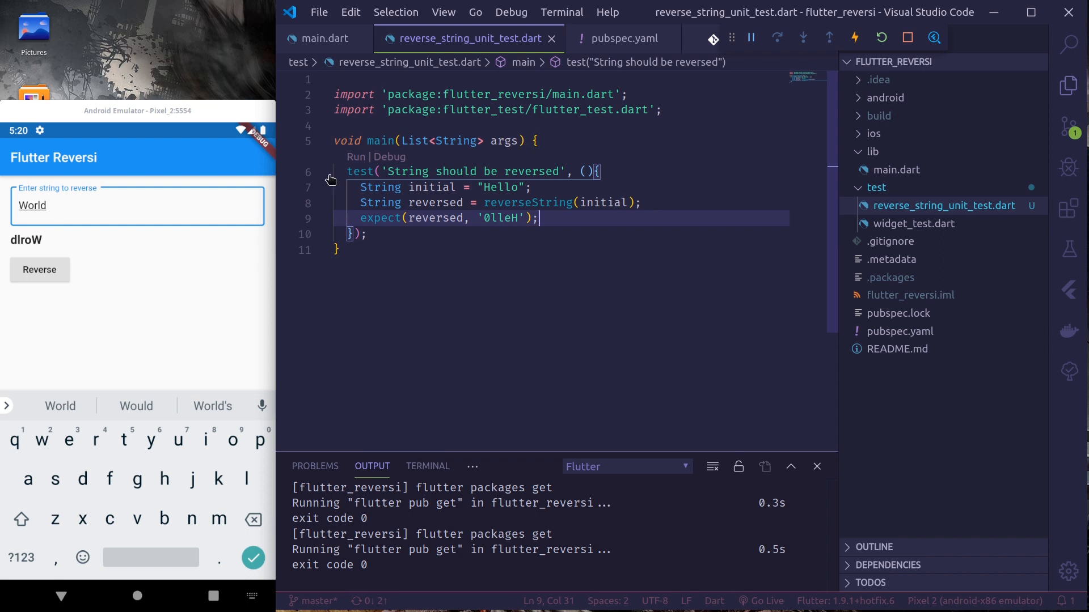
{"action": "mouse_move", "coordinate": [370, 157]}
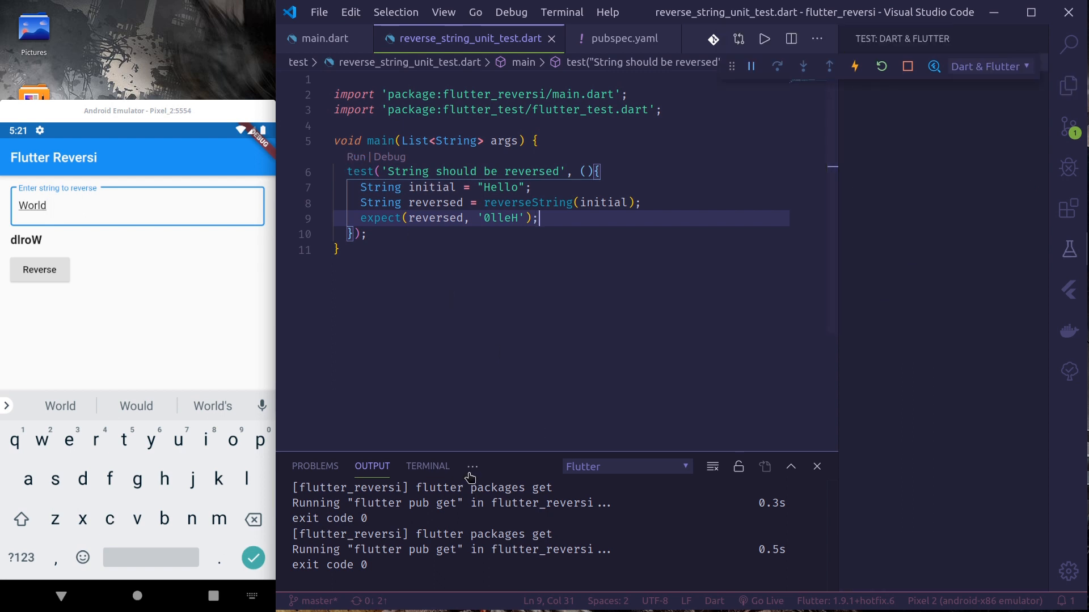
Run the unit test and view its failure: expected '0lleH' but actual 'olleH'.
{"action": "left_click", "coordinate": [501, 466]}
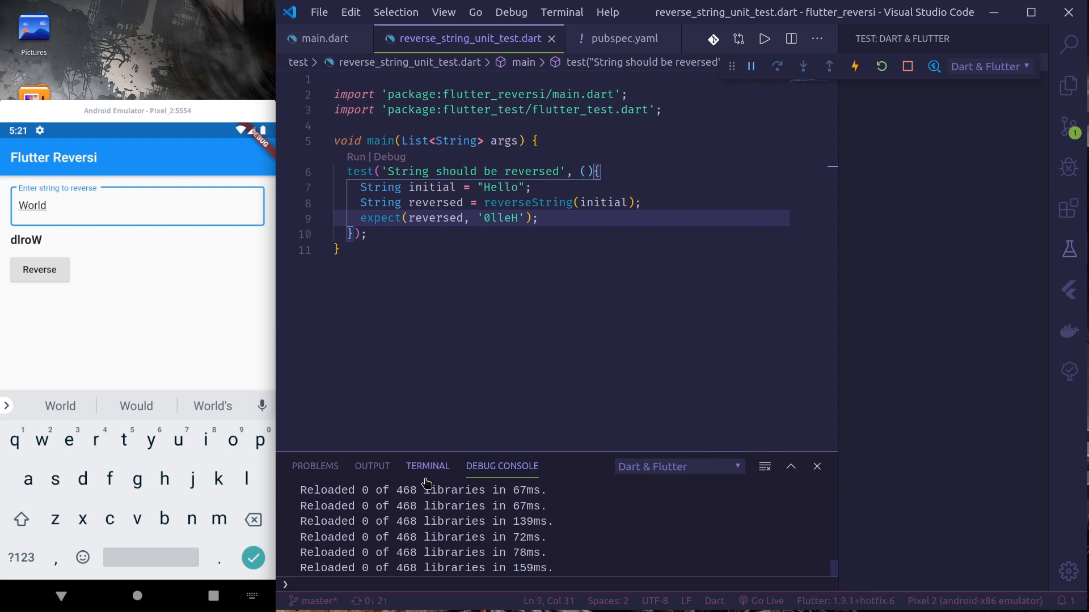
{"action": "left_click", "coordinate": [372, 466]}
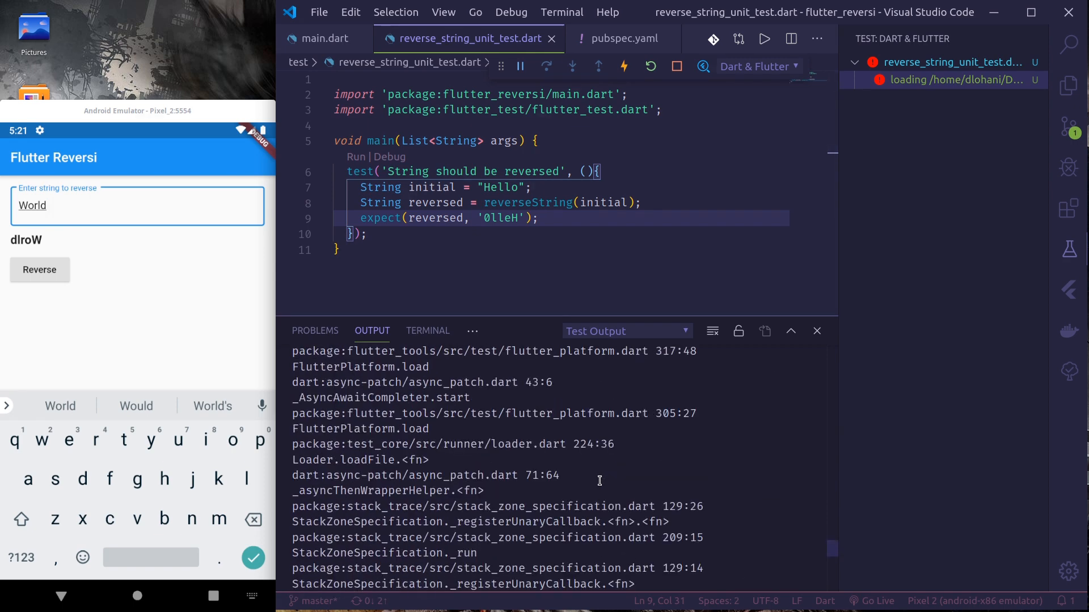
{"action": "scroll", "scroll_direction": "down", "scroll_amount": 3}
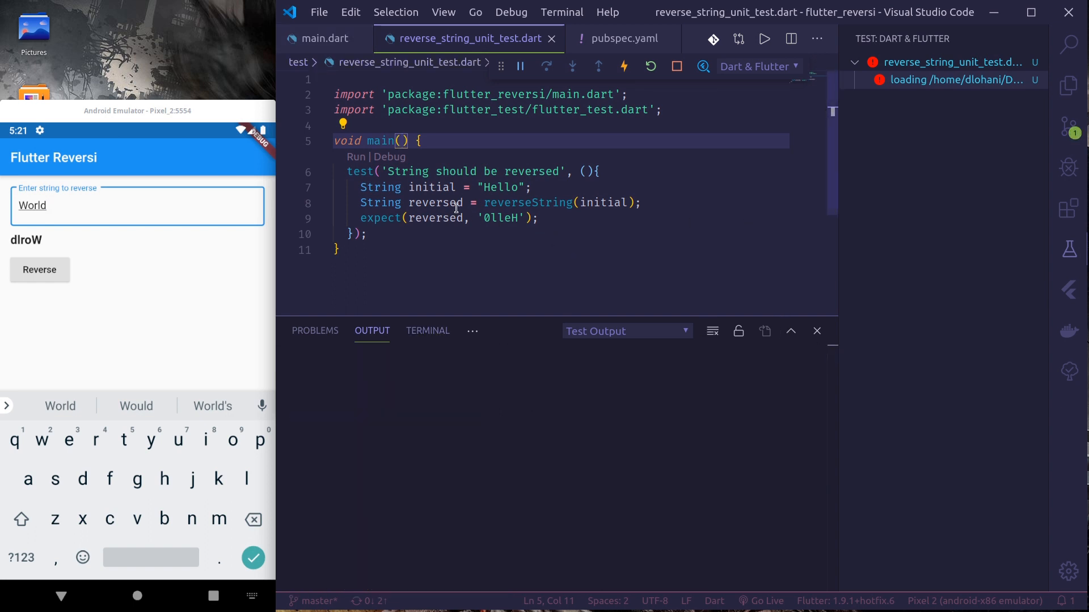
{"action": "left_click", "coordinate": [355, 156]}
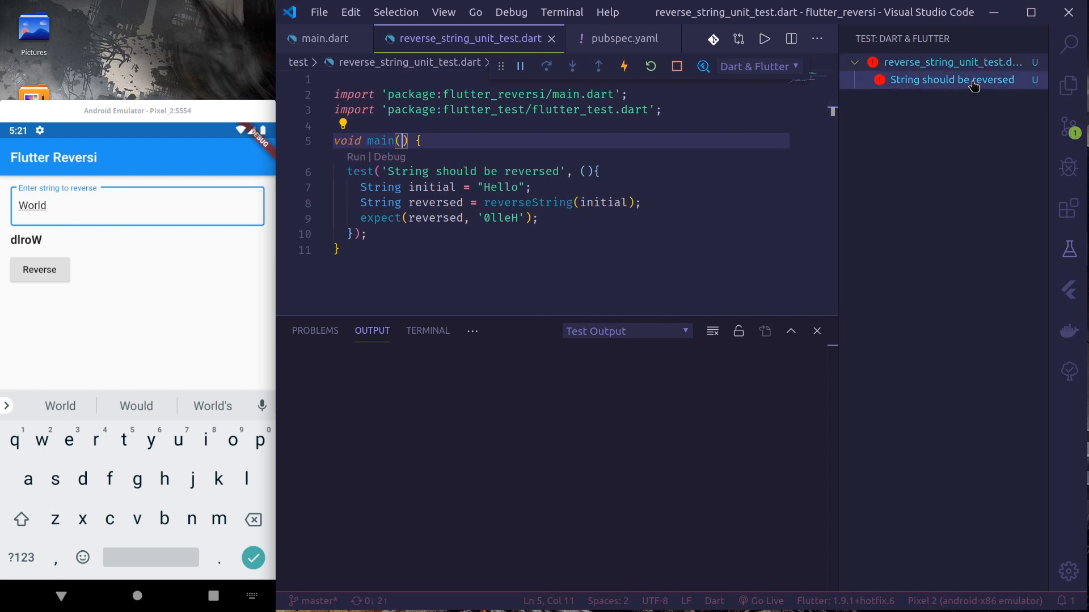
{"action": "left_click", "coordinate": [952, 79]}
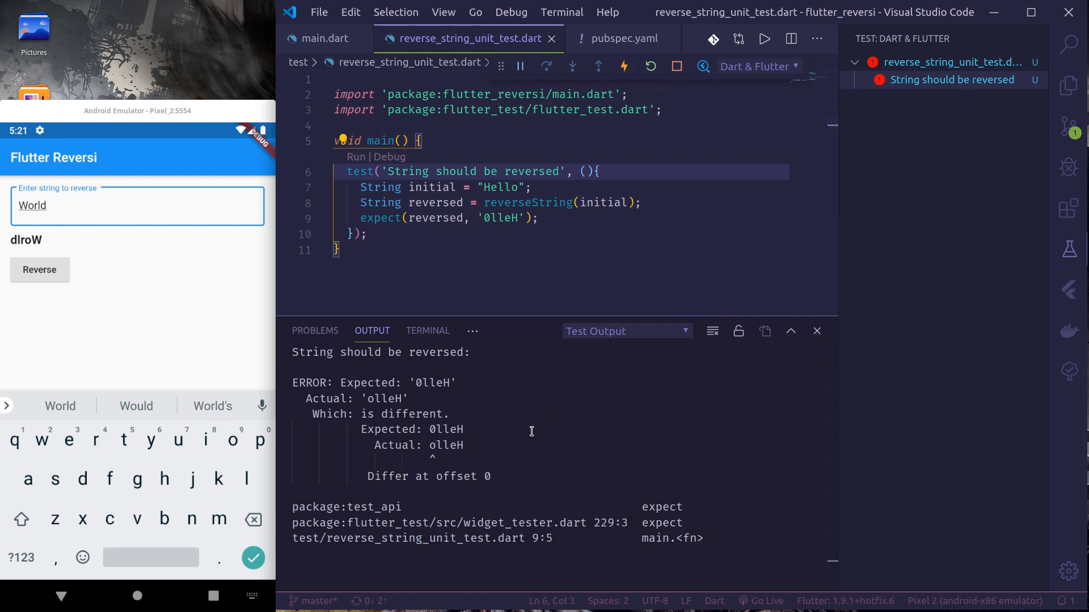
{"action": "mouse_move", "coordinate": [525, 476]}
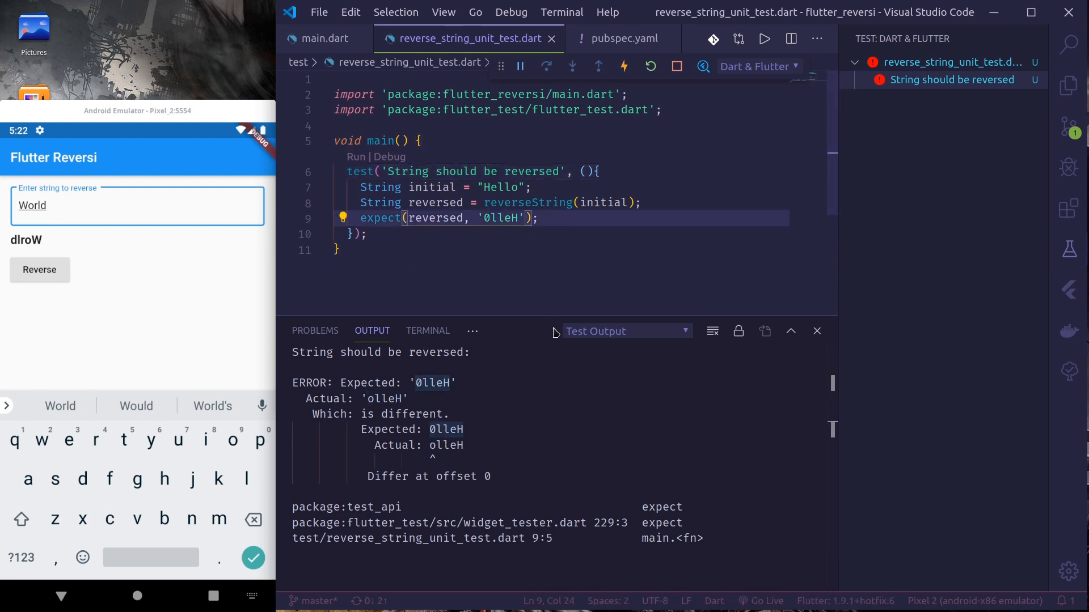
Correct the expected value to 'olleH' so the rerun test passes green.
{"action": "left_click", "coordinate": [491, 218]}
{"action": "type", "text": "o"}
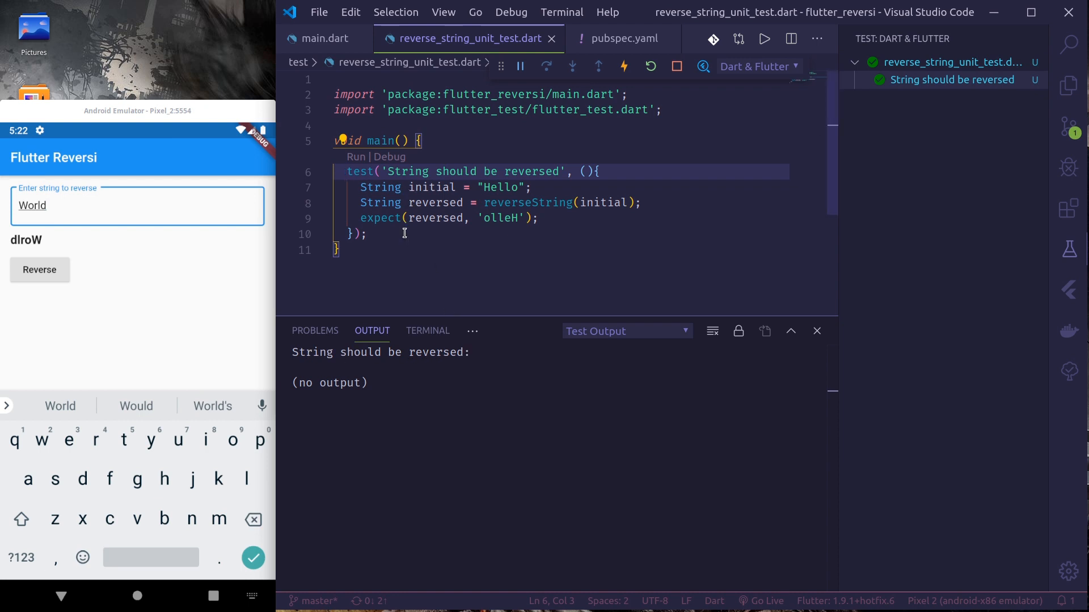
{"action": "mouse_move", "coordinate": [554, 210]}
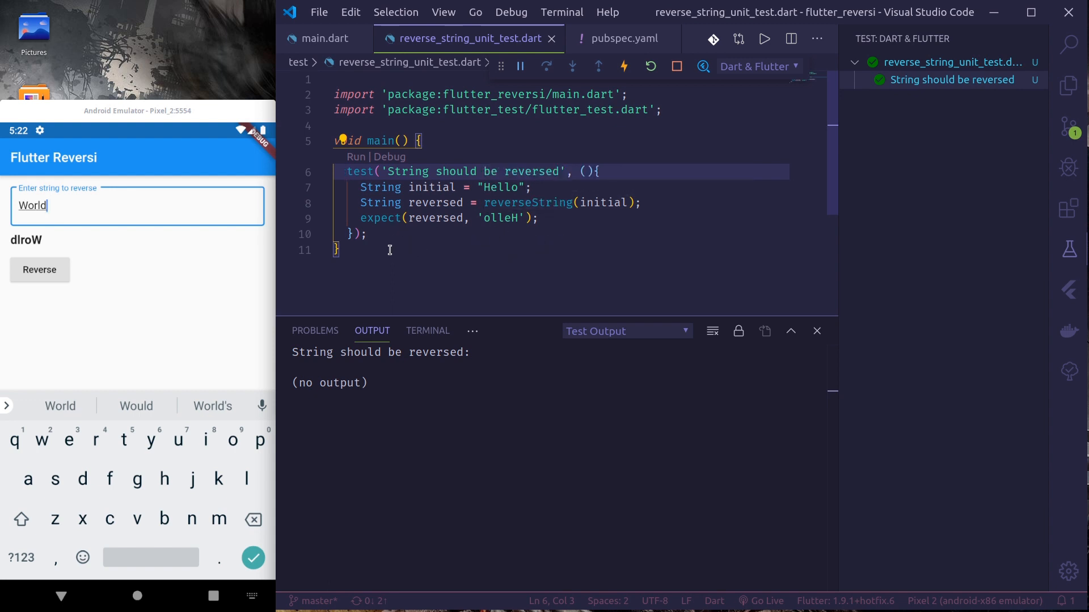
{"action": "mouse_move", "coordinate": [386, 262]}
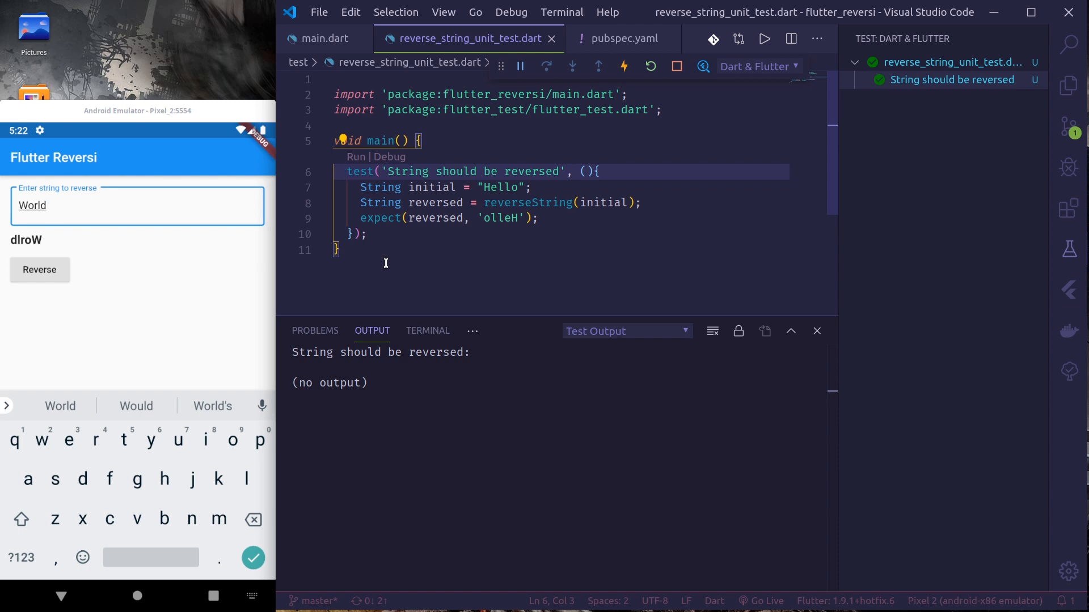